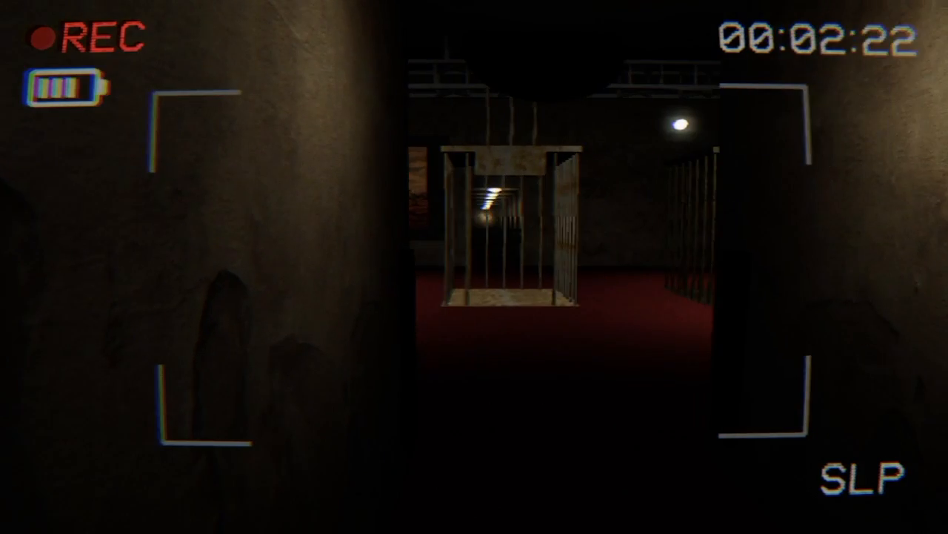
mouse_move(474, 267)
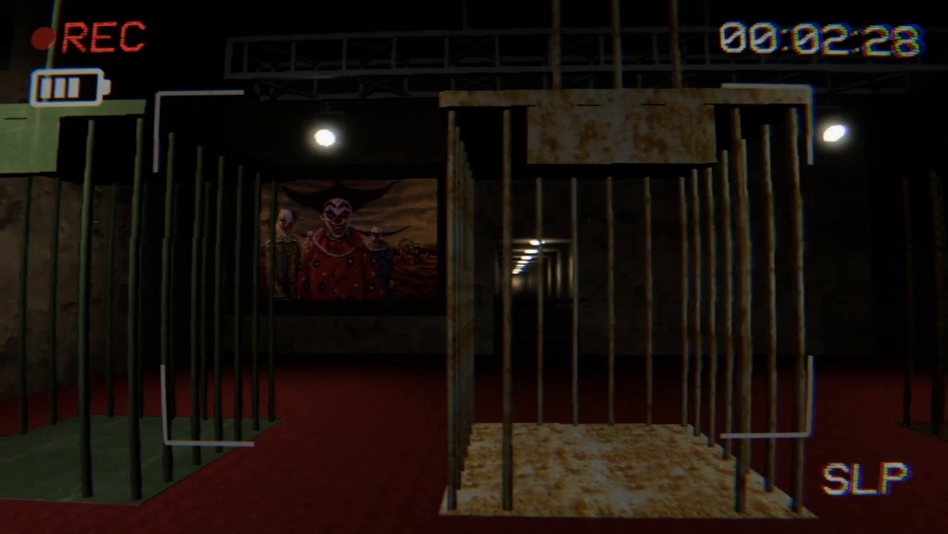
mouse_move(474, 266)
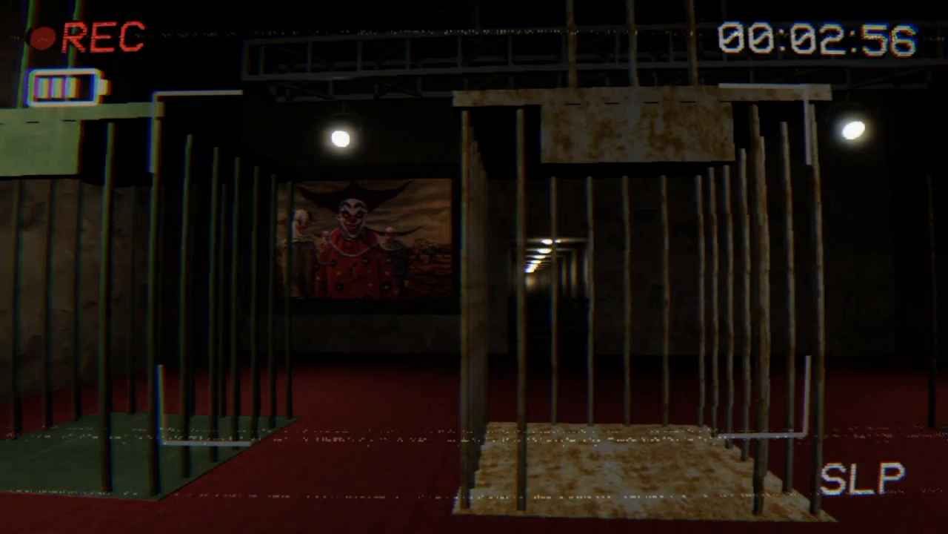
mouse_move(474, 266)
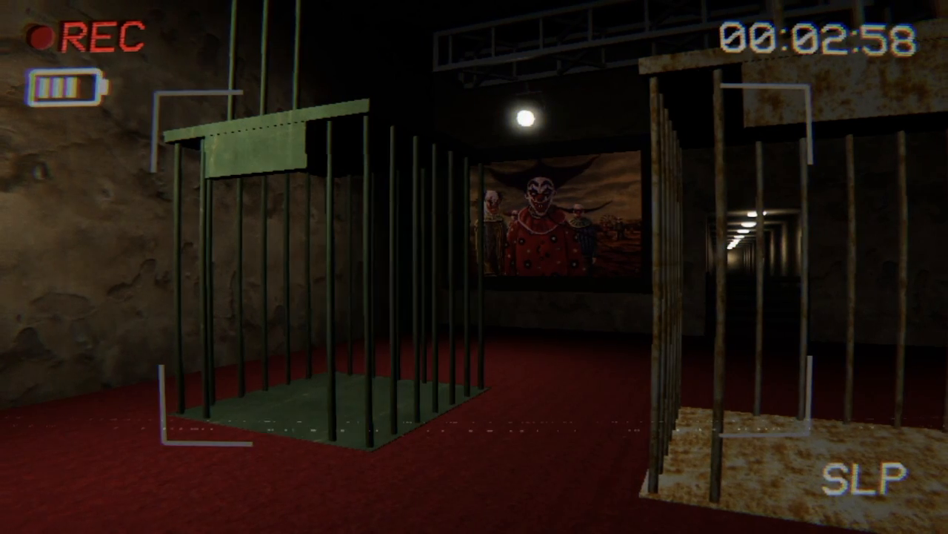